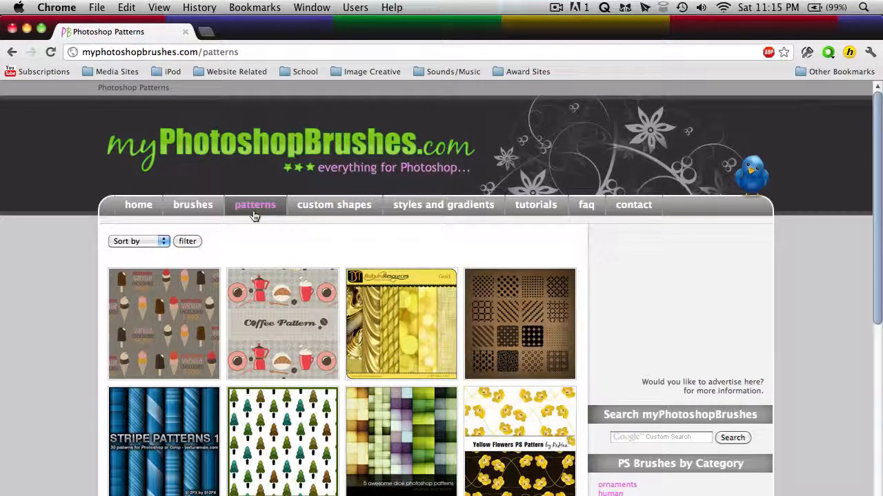
pyautogui.moveTo(443, 205)
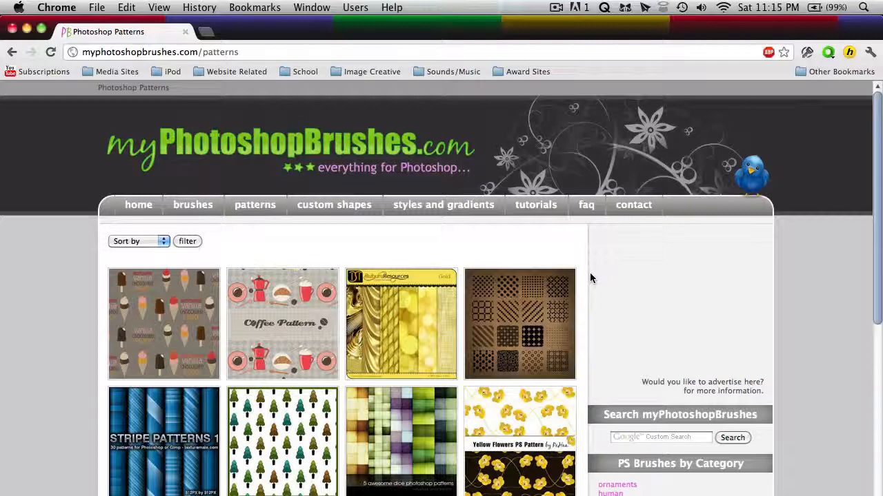
# Step: Download the Free 3 Flowers Patterns set from myPhotoshopBrushes.com as a .pat file
pyautogui.scroll(-3)
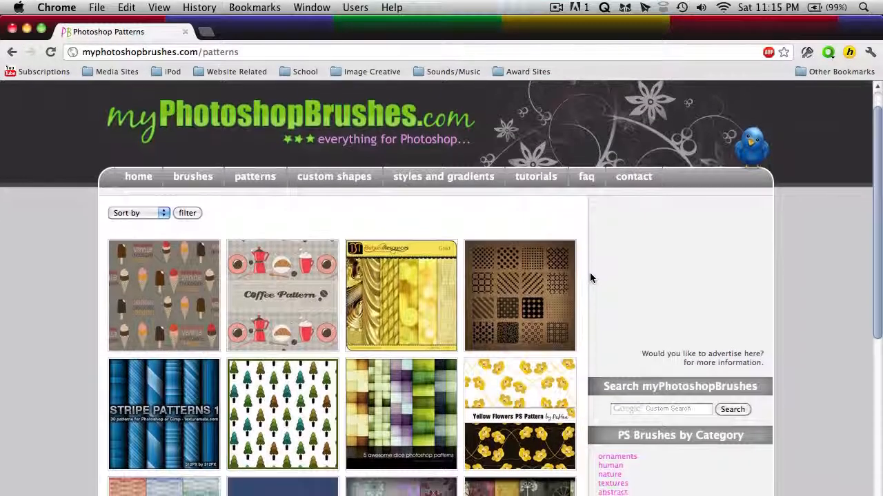
pyautogui.scroll(-3)
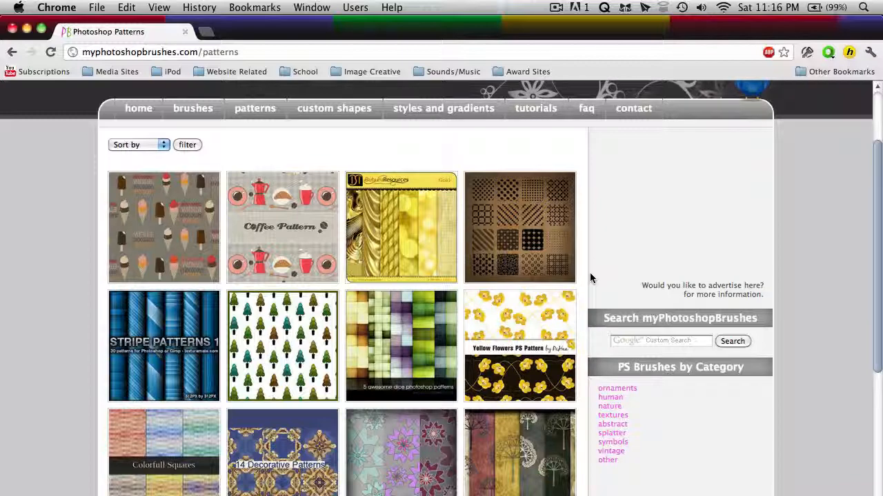
pyautogui.scroll(-3)
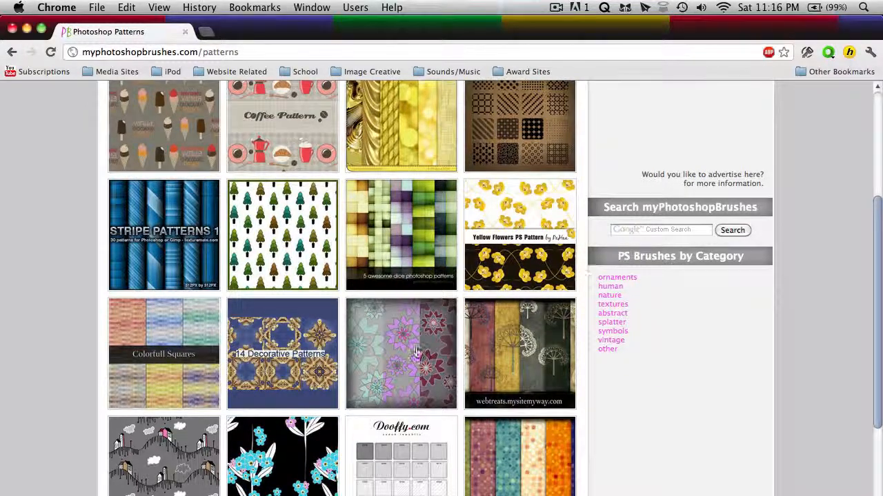
pyautogui.click(401, 353)
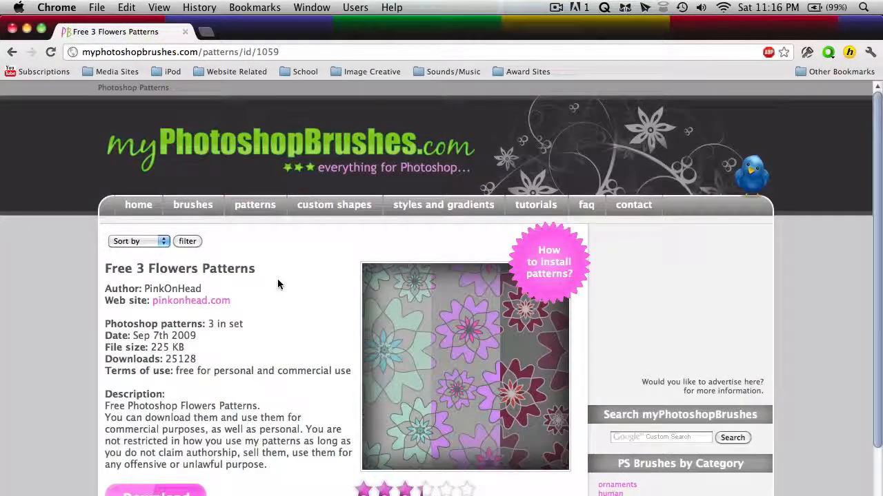
pyautogui.scroll(-3)
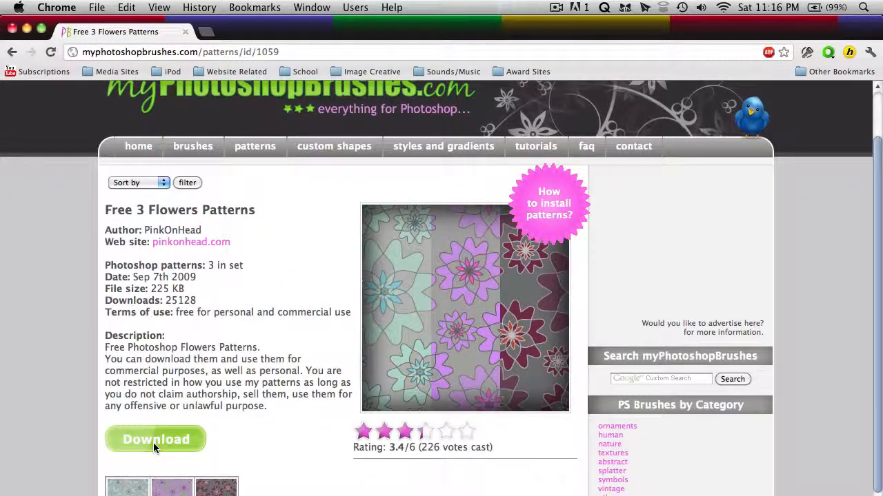
pyautogui.click(155, 439)
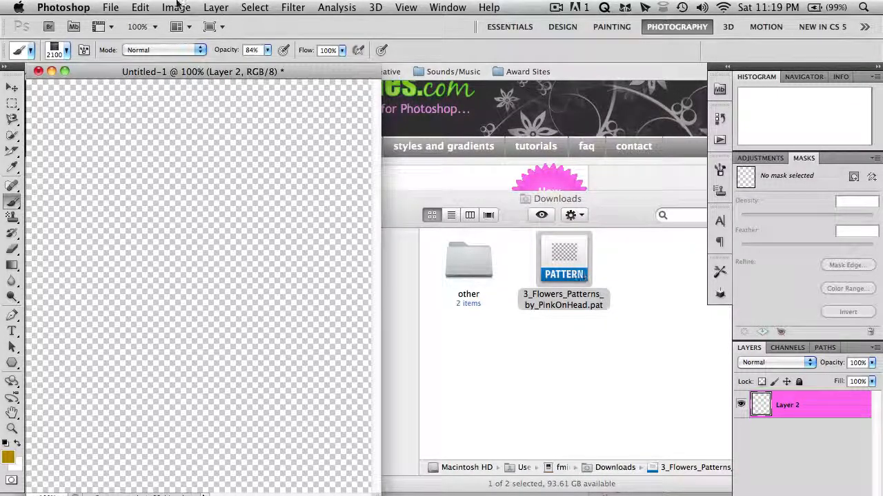
pyautogui.click(141, 8)
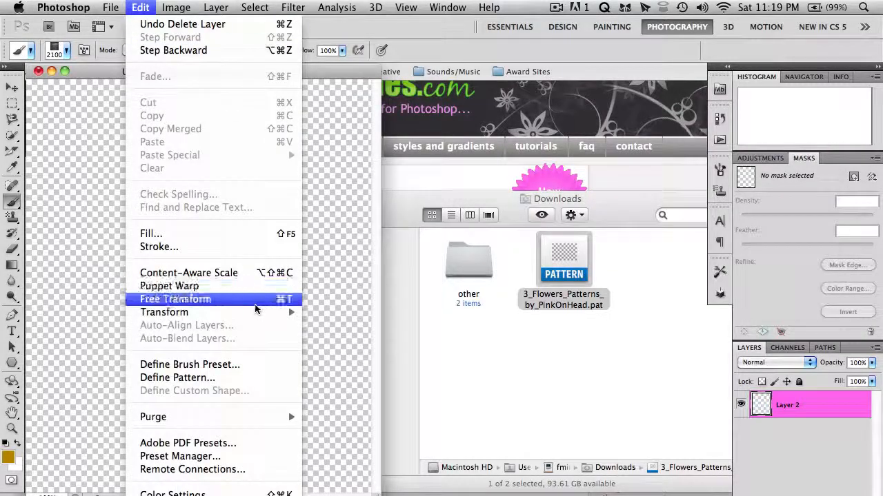
pyautogui.moveTo(249, 457)
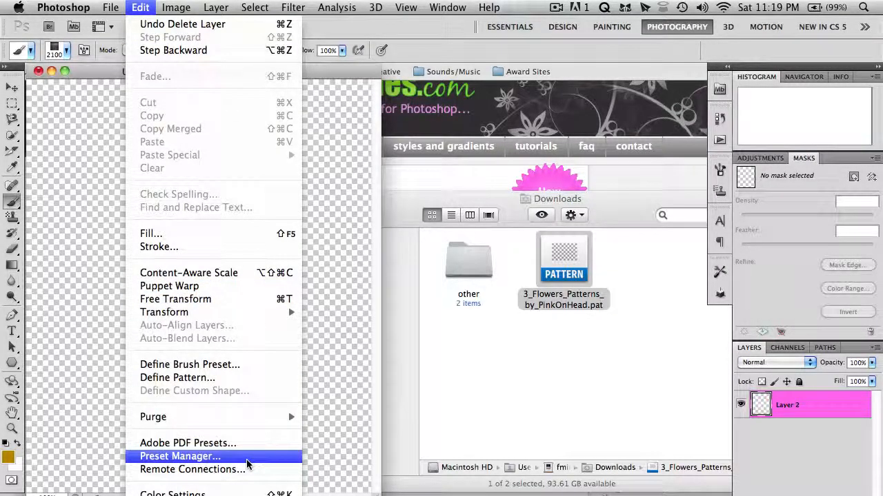
pyautogui.click(180, 455)
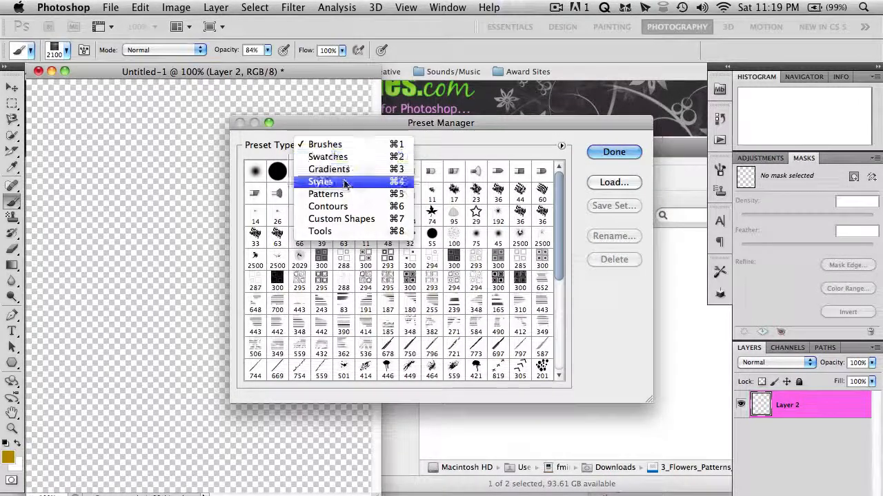
pyautogui.click(326, 193)
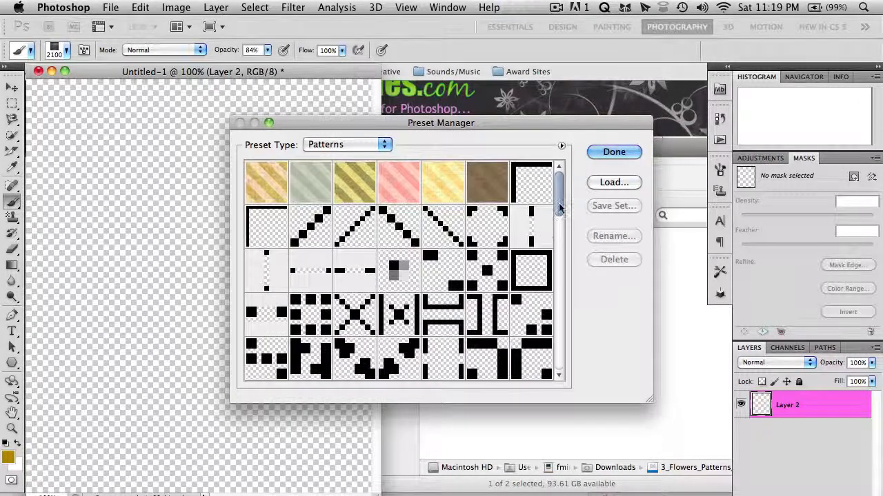
pyautogui.scroll(-3)
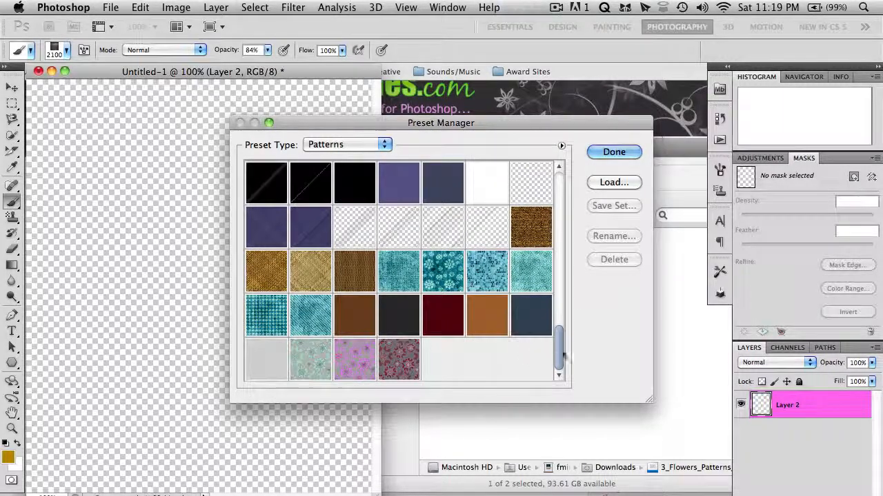
pyautogui.scroll(-3)
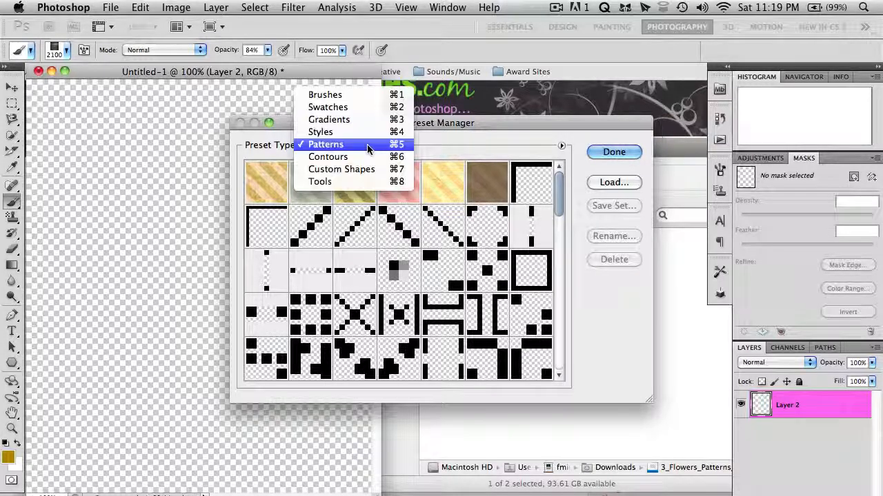
pyautogui.moveTo(320, 133)
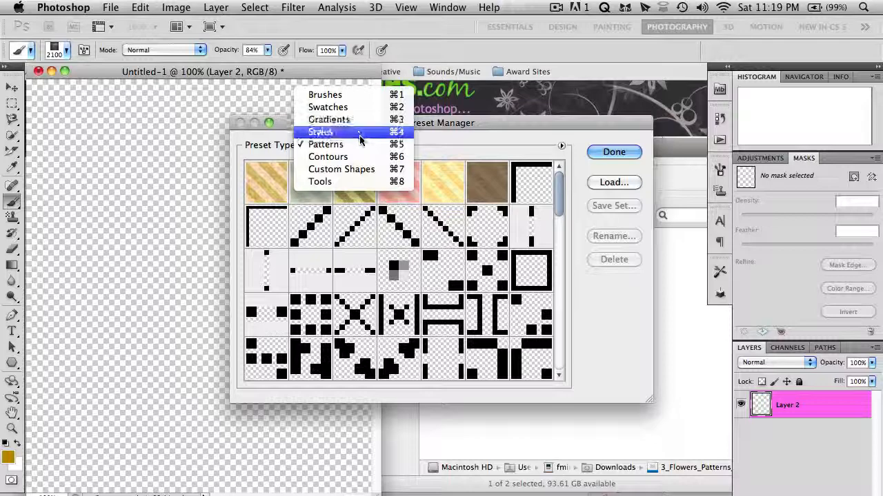
pyautogui.click(326, 145)
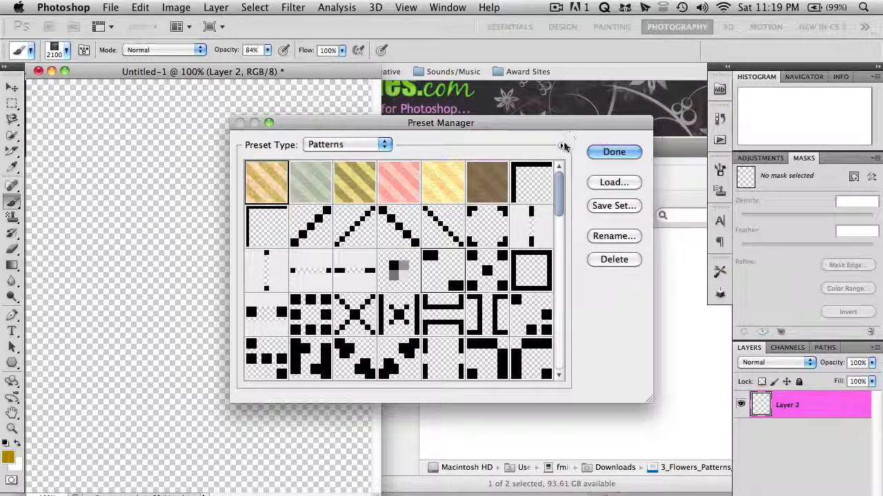
pyautogui.click(560, 146)
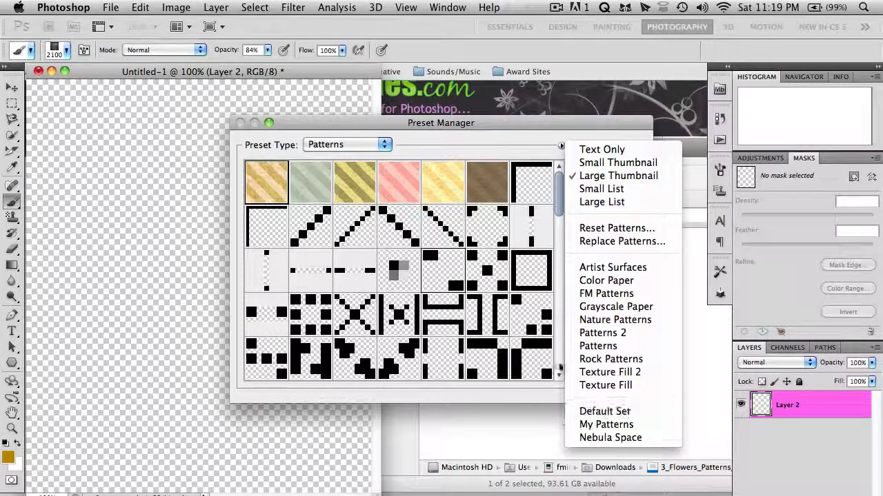
pyautogui.click(560, 146)
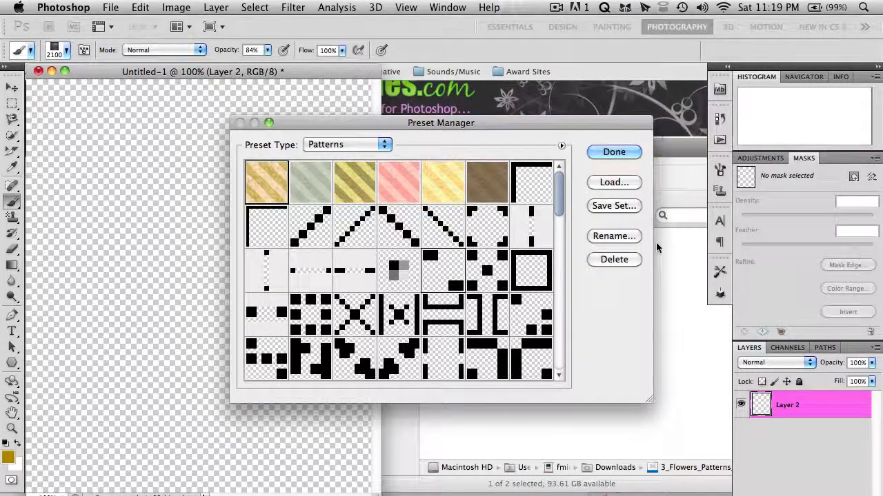
pyautogui.click(612, 151)
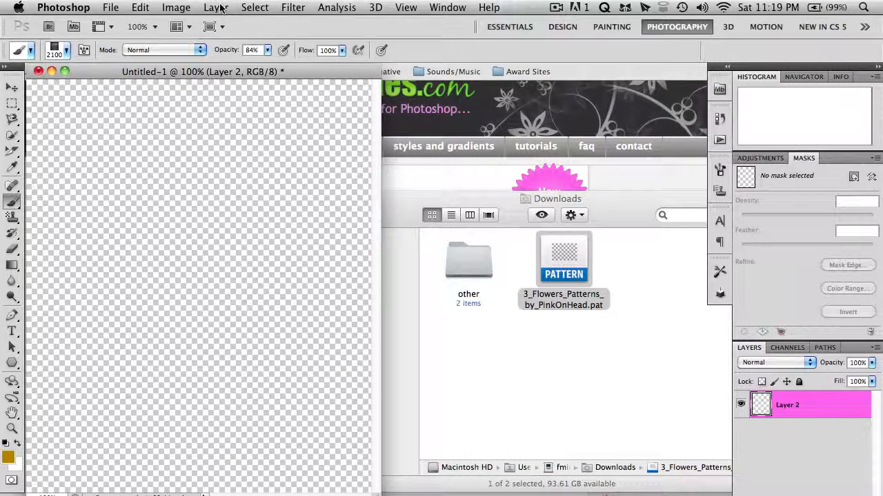
# Step: Create a Pattern Fill 1 layer via Layer > New Fill Layer > Pattern
pyautogui.click(216, 9)
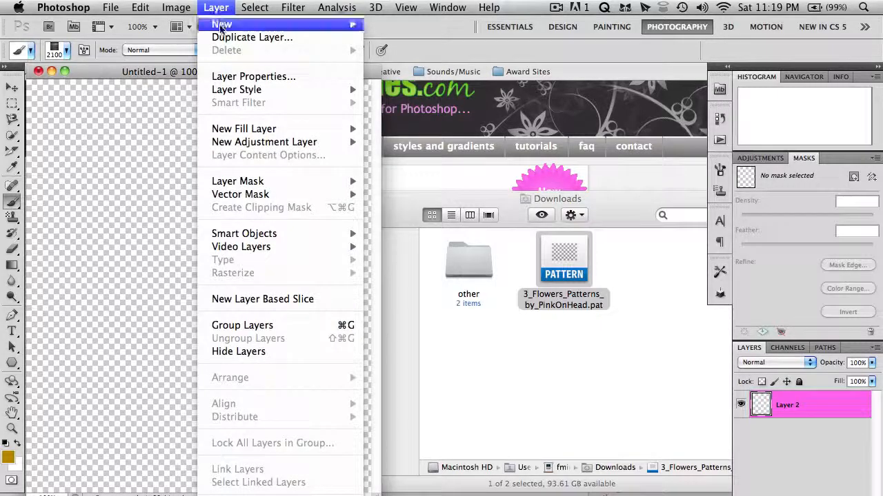
pyautogui.moveTo(244, 129)
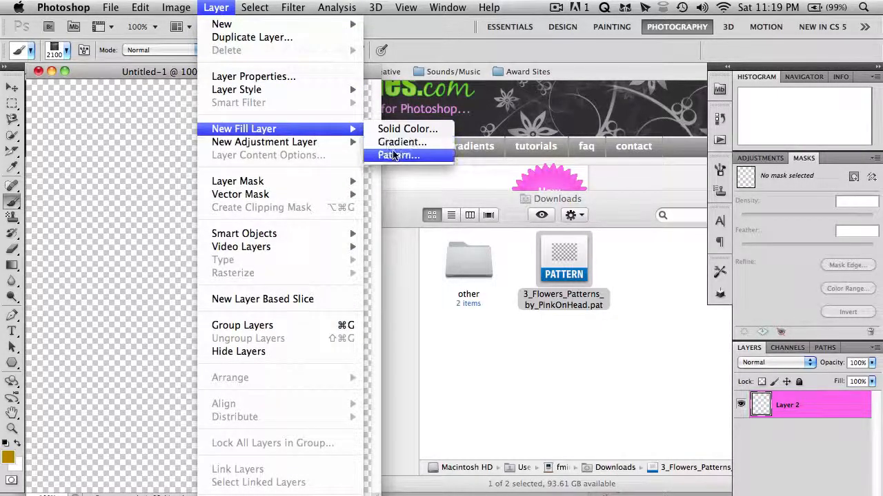
pyautogui.click(397, 154)
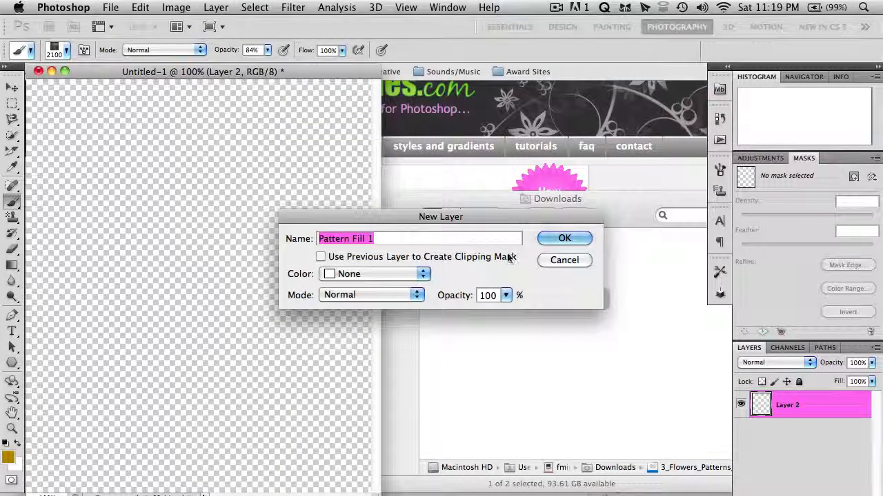
pyautogui.click(564, 237)
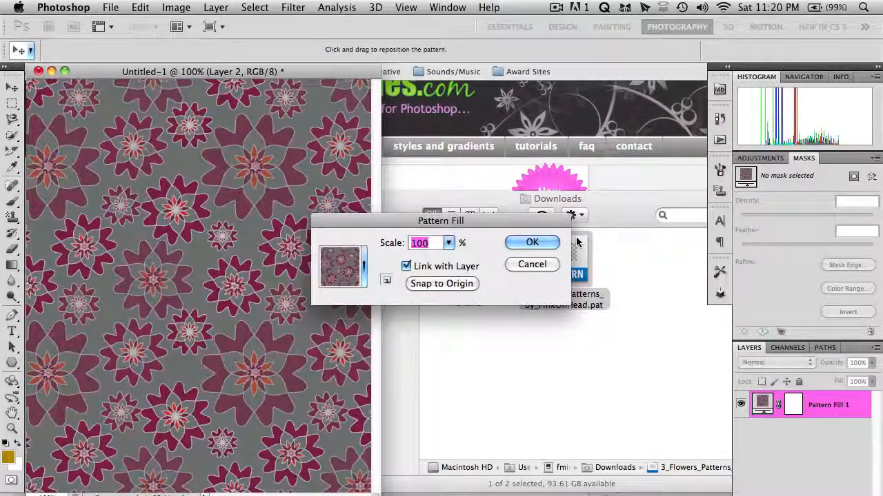
# Step: Switch the fill to the teal flower pattern, reposition it, and set Scale to 100%
pyautogui.click(342, 268)
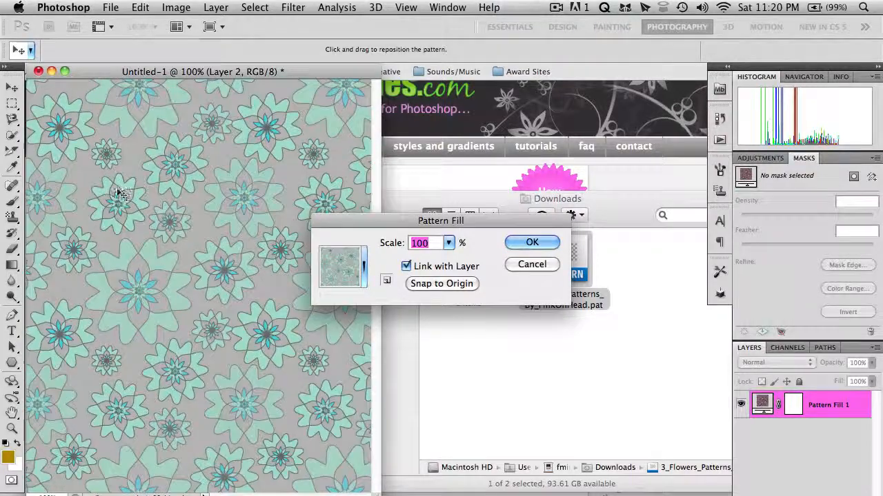
pyautogui.moveTo(122, 193); pyautogui.dragTo(107, 96)
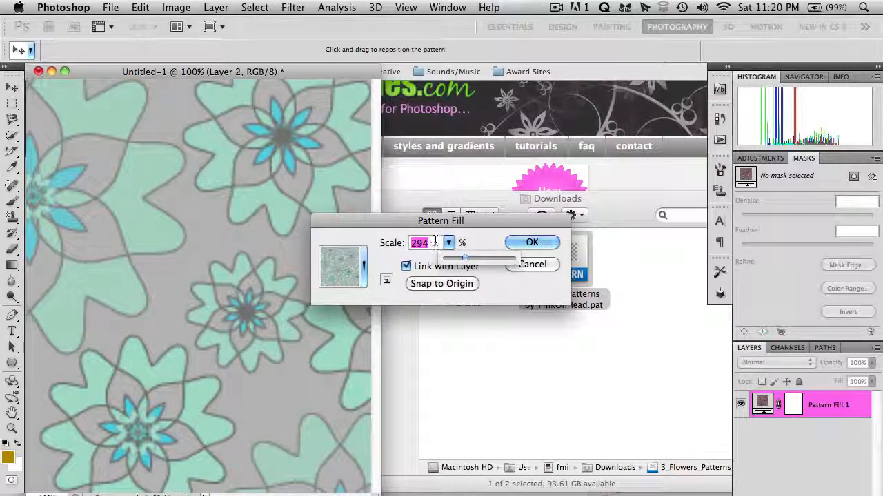
pyautogui.moveTo(466, 258); pyautogui.dragTo(448, 258)
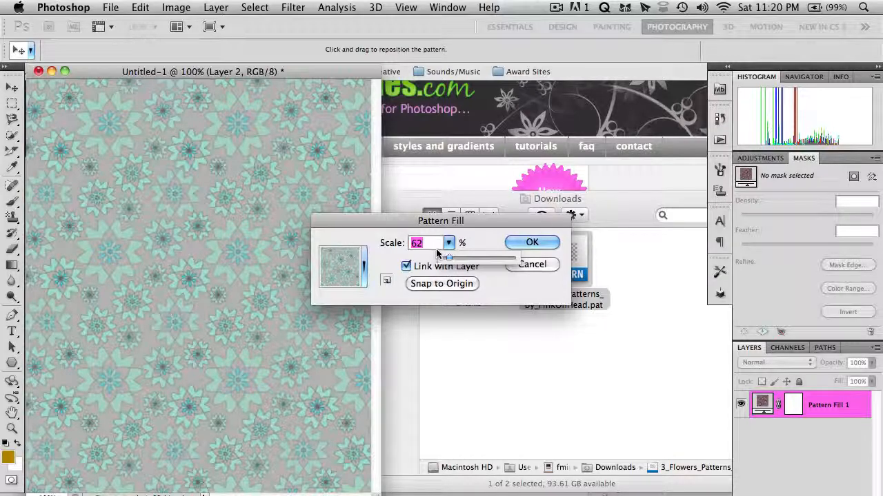
pyautogui.click(424, 243)
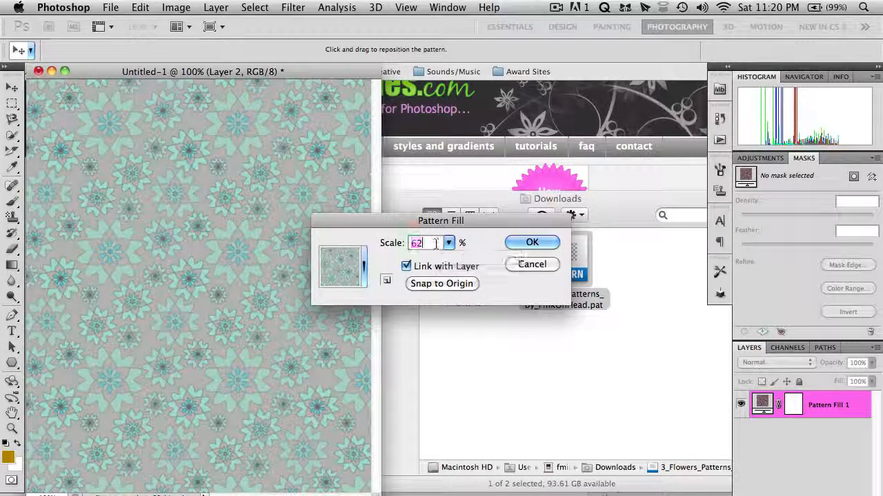
pyautogui.write('100')
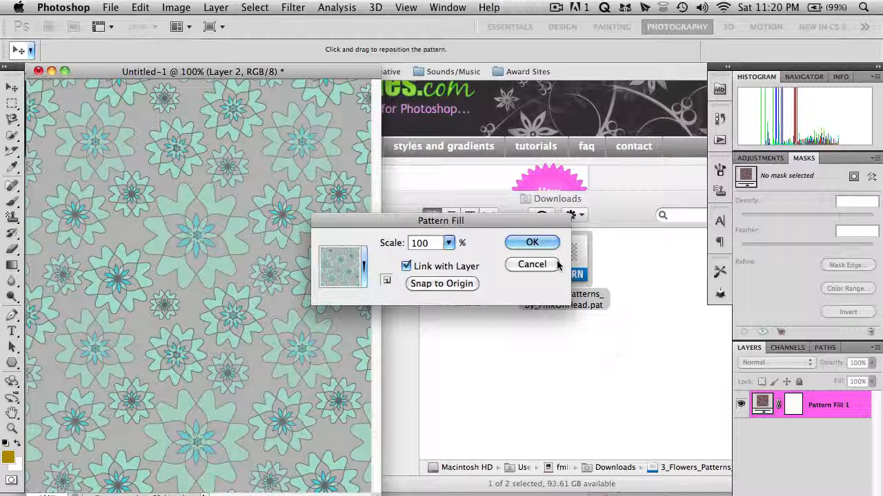
pyautogui.click(532, 243)
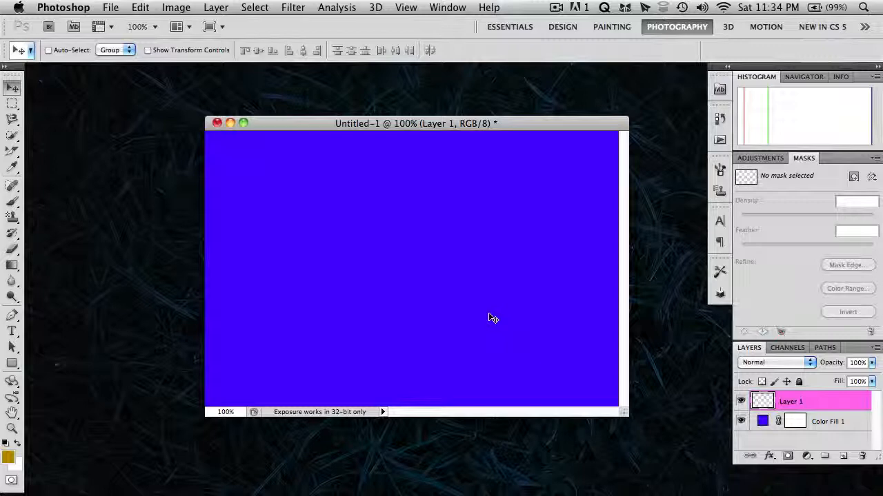
pyautogui.moveTo(54, 356)
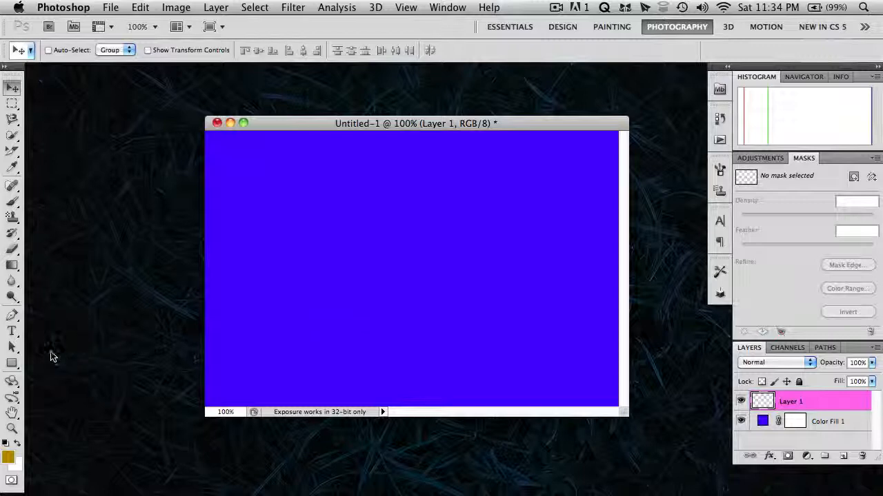
# Step: Draw a gold rectangle on Layer 1 over the blue Color Fill
pyautogui.click(11, 364)
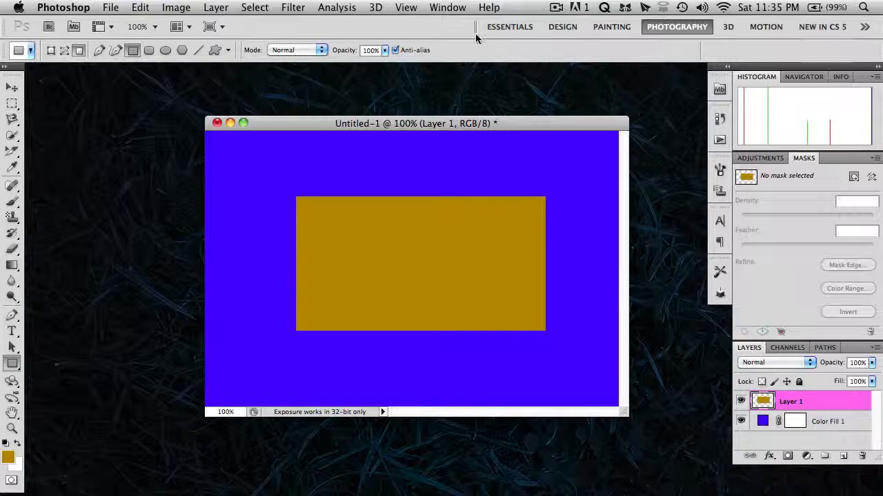
pyautogui.click(447, 9)
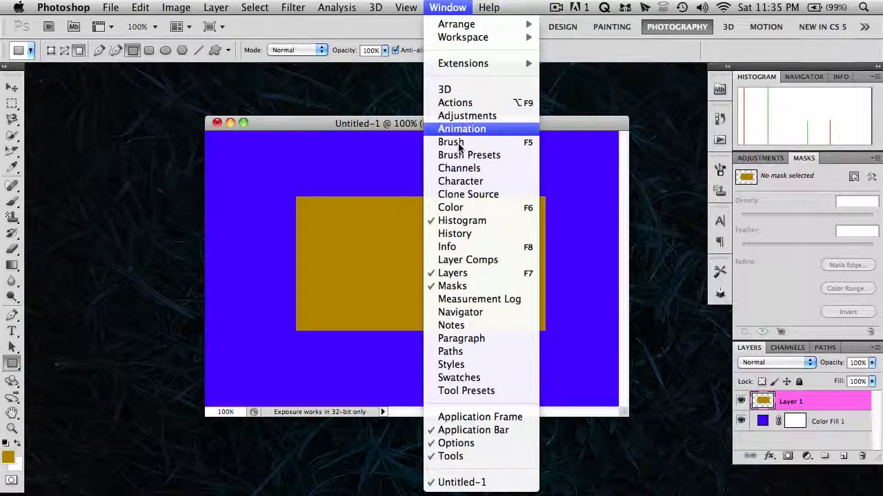
pyautogui.moveTo(452, 273)
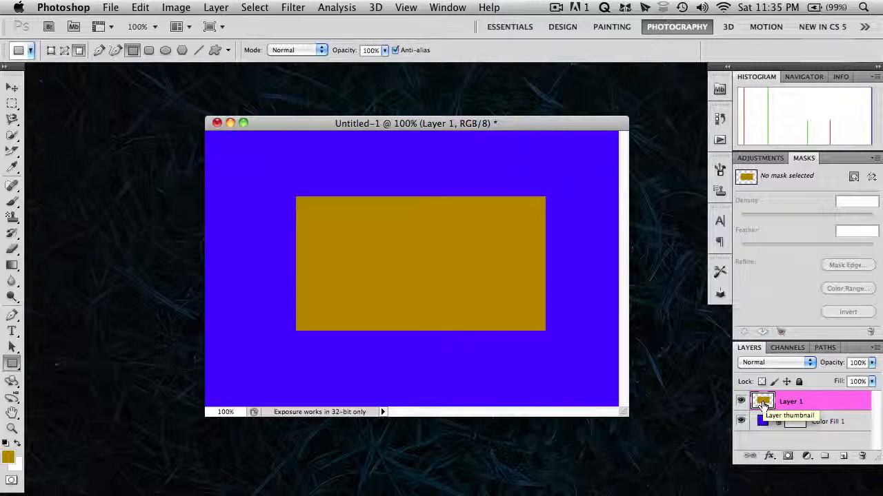
# Step: Enable a Pattern Overlay layer style on the rectangle and bring up the pattern library
pyautogui.doubleClick(763, 401)
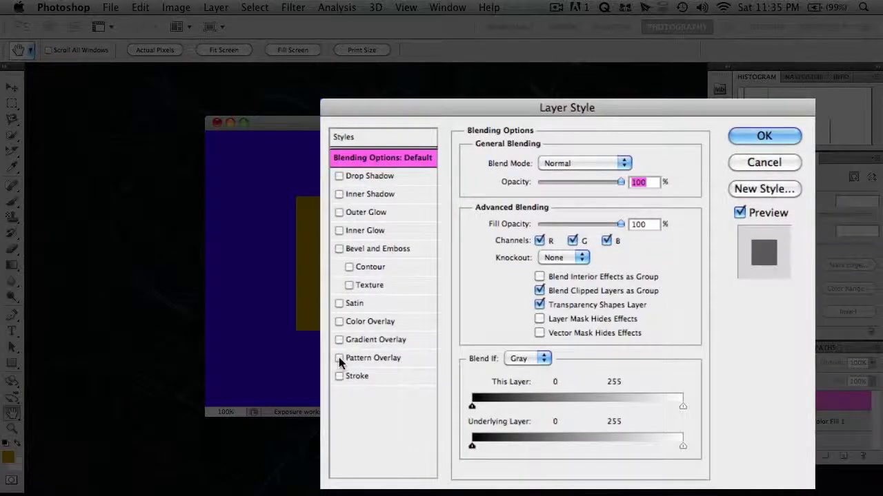
pyautogui.click(339, 357)
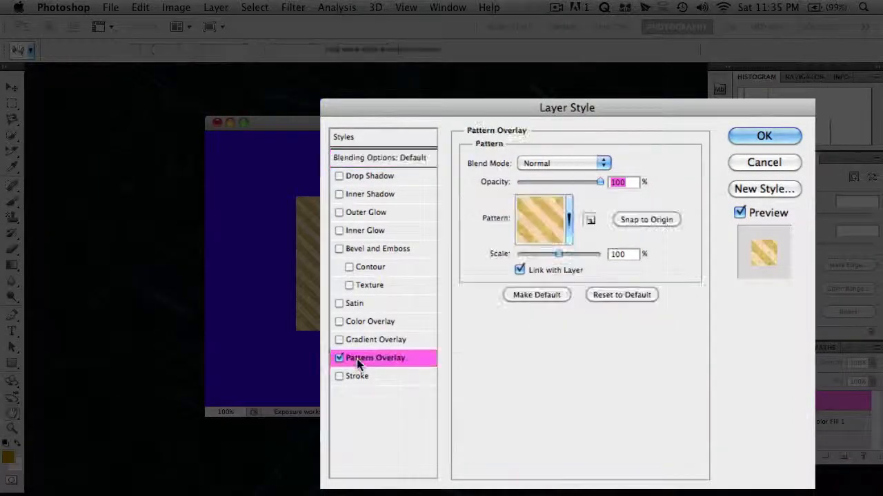
pyautogui.click(568, 220)
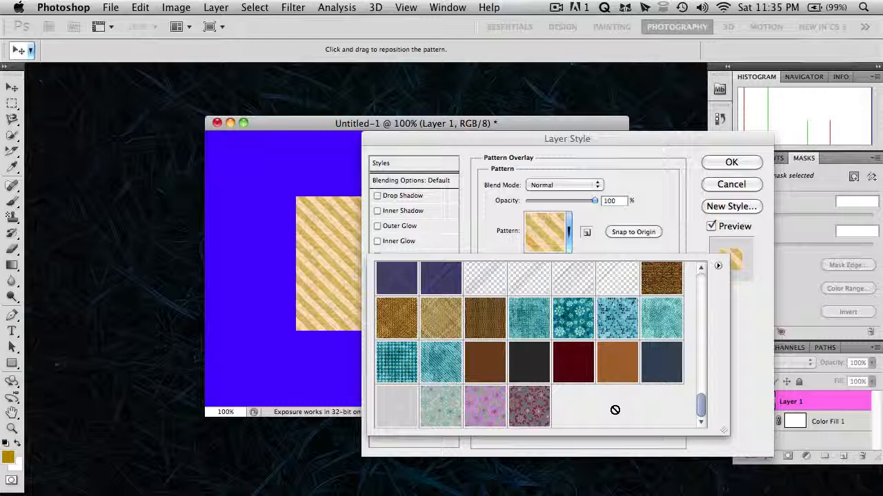
# Step: Choose the pink flower pattern for the overlay and move the Layer Style dialog aside
pyautogui.click(528, 406)
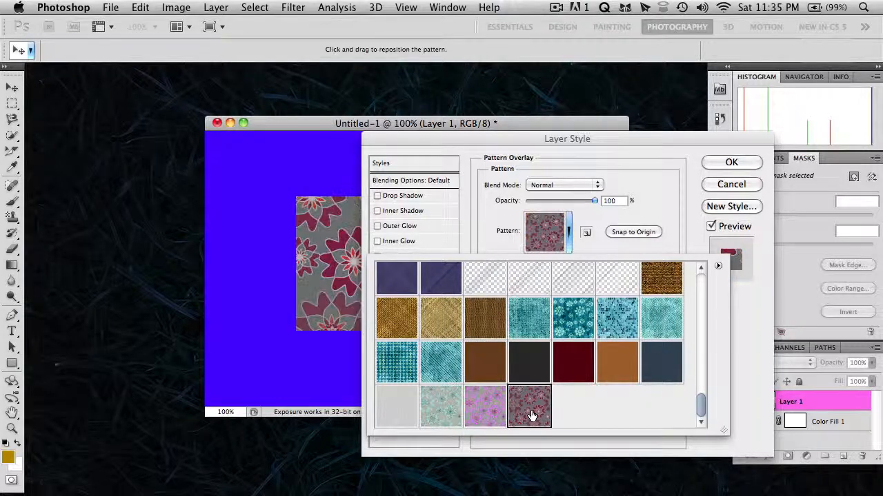
pyautogui.click(529, 407)
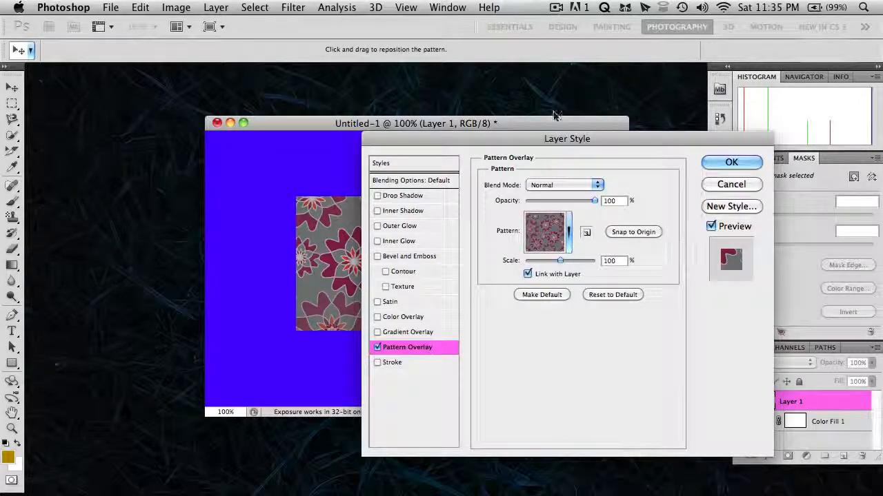
pyautogui.moveTo(567, 138); pyautogui.dragTo(648, 152)
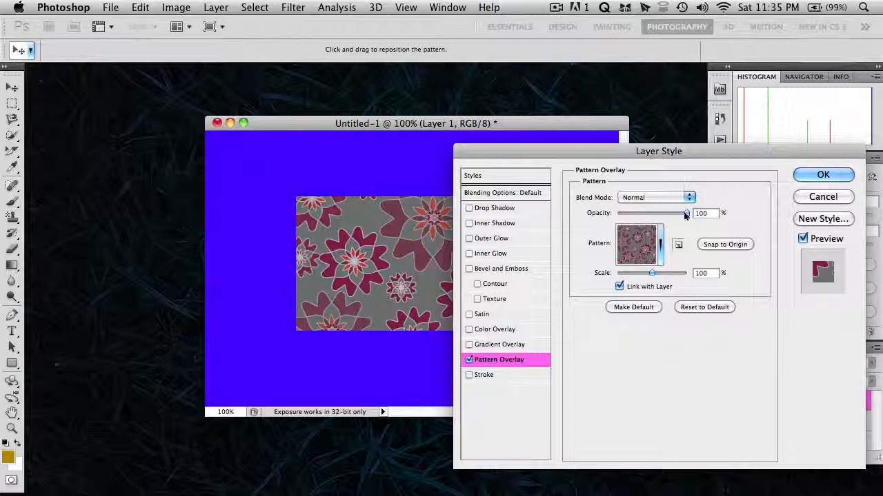
# Step: Adjust the overlay opacity slightly and reposition the flower pattern inside the rectangle
pyautogui.moveTo(682, 212); pyautogui.dragTo(651, 212)
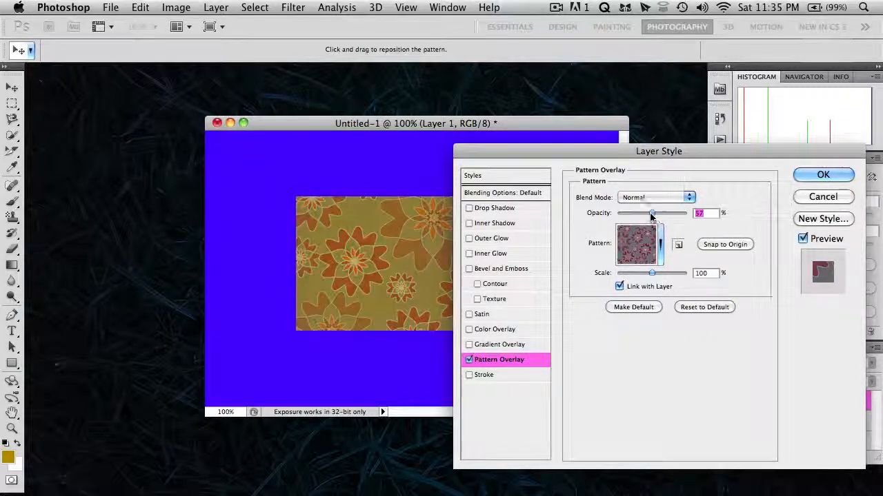
pyautogui.moveTo(651, 213); pyautogui.dragTo(619, 212)
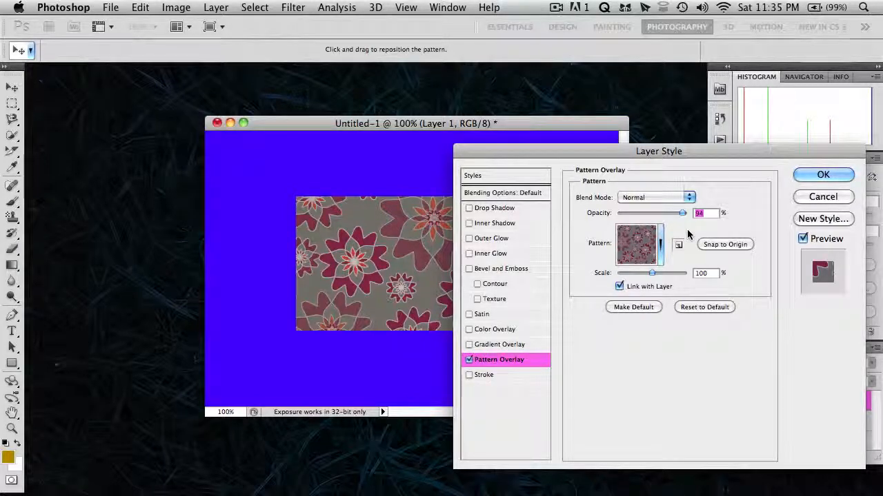
pyautogui.moveTo(695, 351)
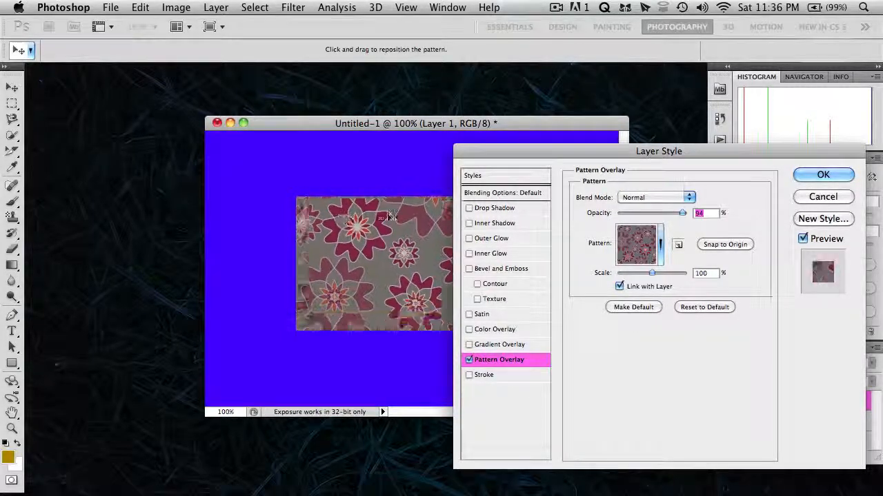
pyautogui.moveTo(389, 218); pyautogui.dragTo(353, 269)
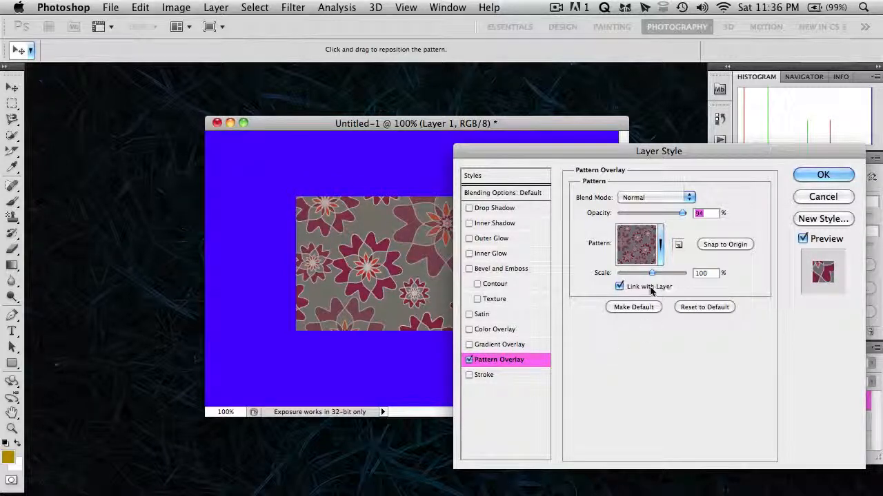
pyautogui.moveTo(619, 286)
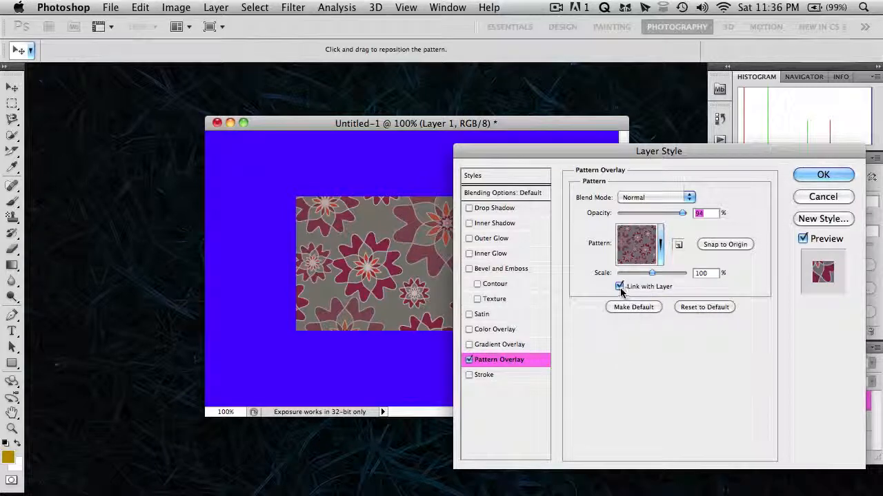
# Step: Uncheck Link with Layer, apply the overlay, and move the rectangle to test it
pyautogui.click(620, 286)
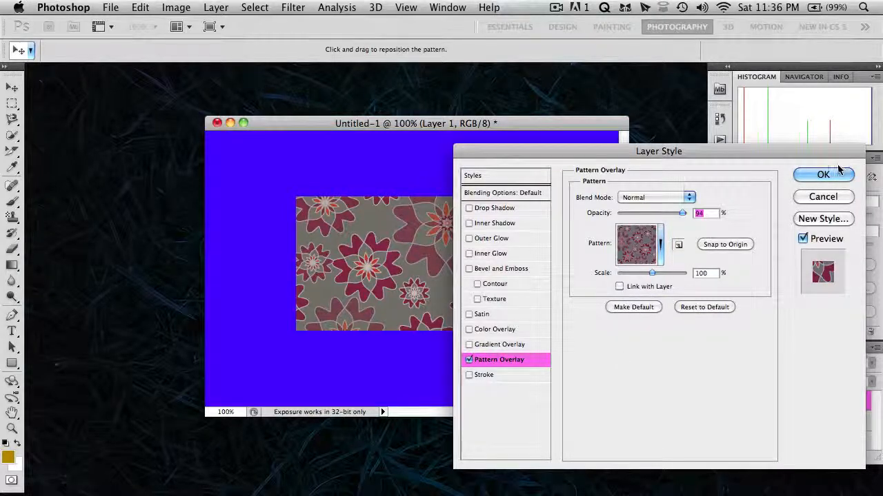
pyautogui.click(822, 174)
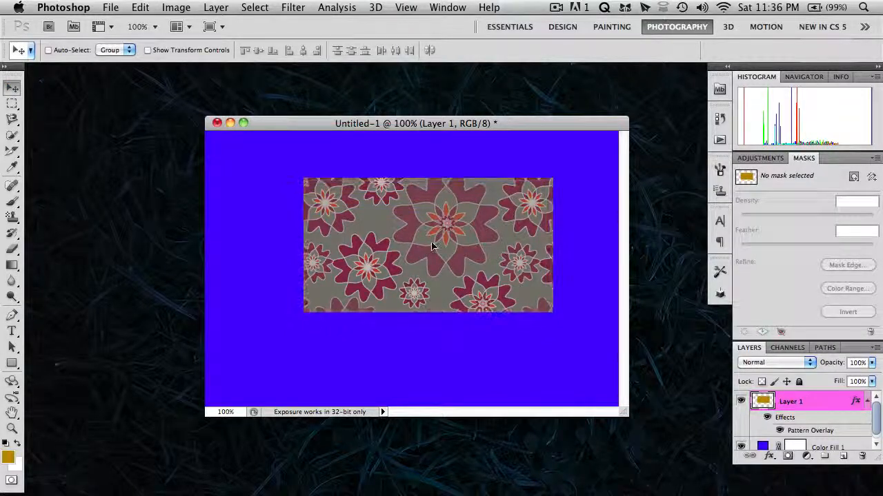
pyautogui.moveTo(433, 246); pyautogui.dragTo(375, 260)
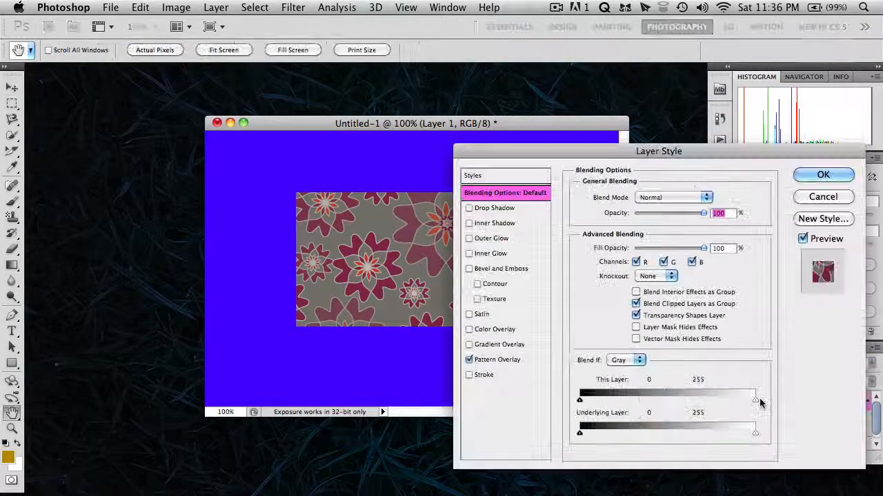
# Step: Keep Link with Layer on, apply, and move the rectangle lower left with its pattern
pyautogui.click(497, 359)
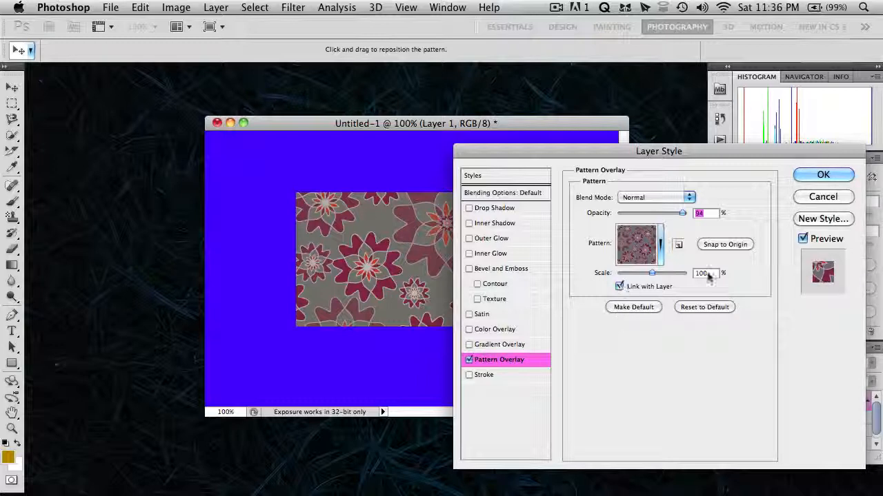
pyautogui.click(822, 174)
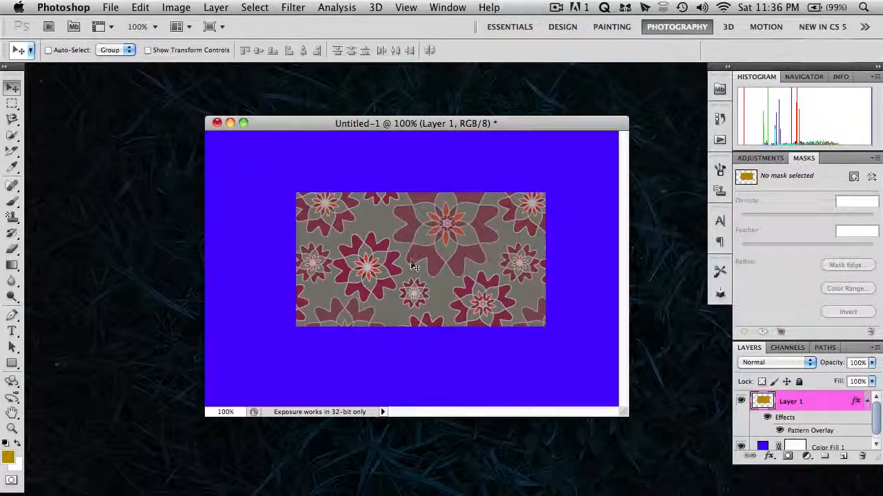
pyautogui.moveTo(421, 260); pyautogui.dragTo(420, 289)
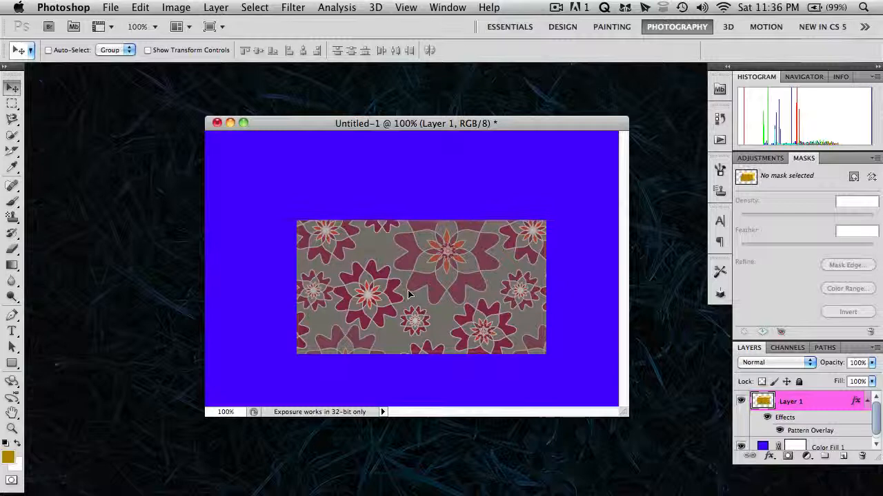
pyautogui.moveTo(420, 286); pyautogui.dragTo(398, 282)
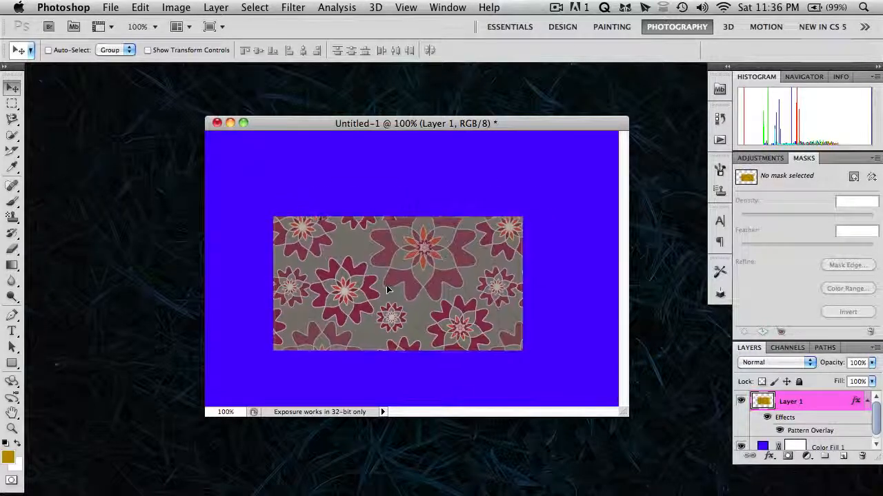